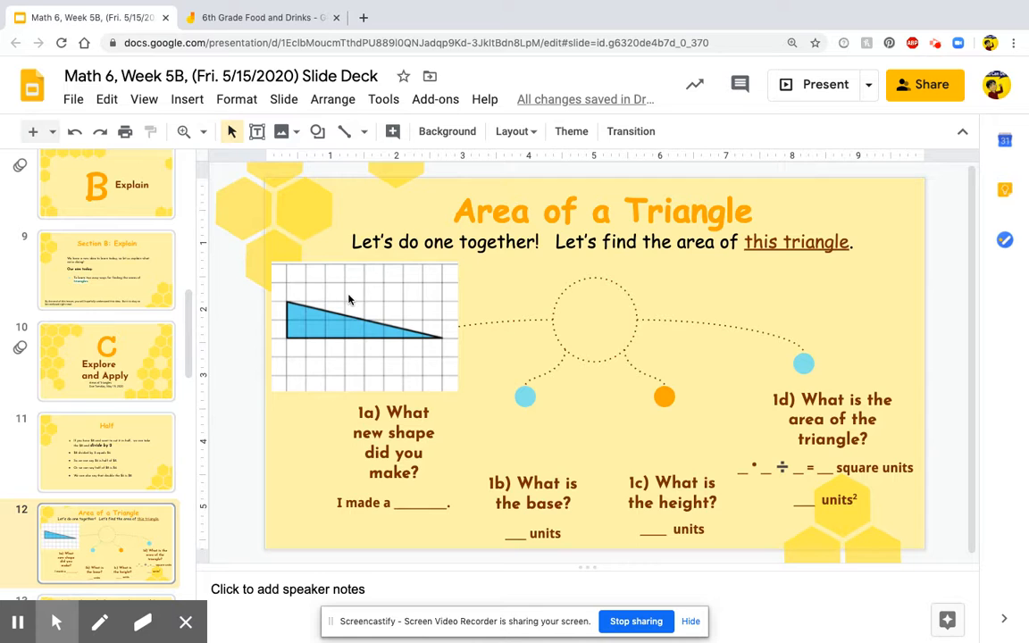
Follow the slide's 'this triangle' link to the Desmos triangle activity.
{"action": "left_click", "coordinate": [357, 322]}
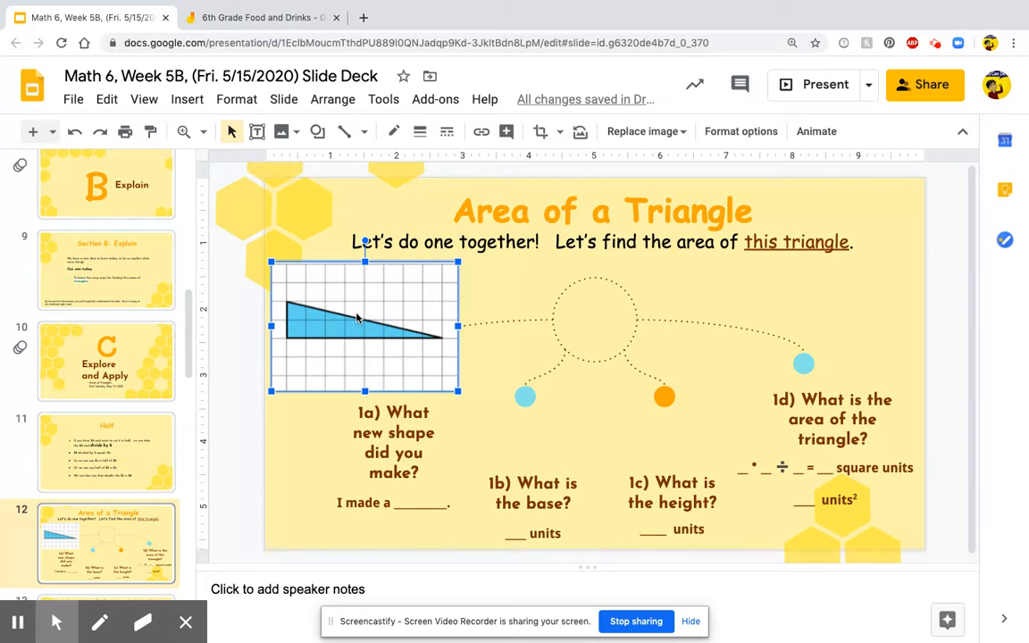
{"action": "mouse_move", "coordinate": [616, 286]}
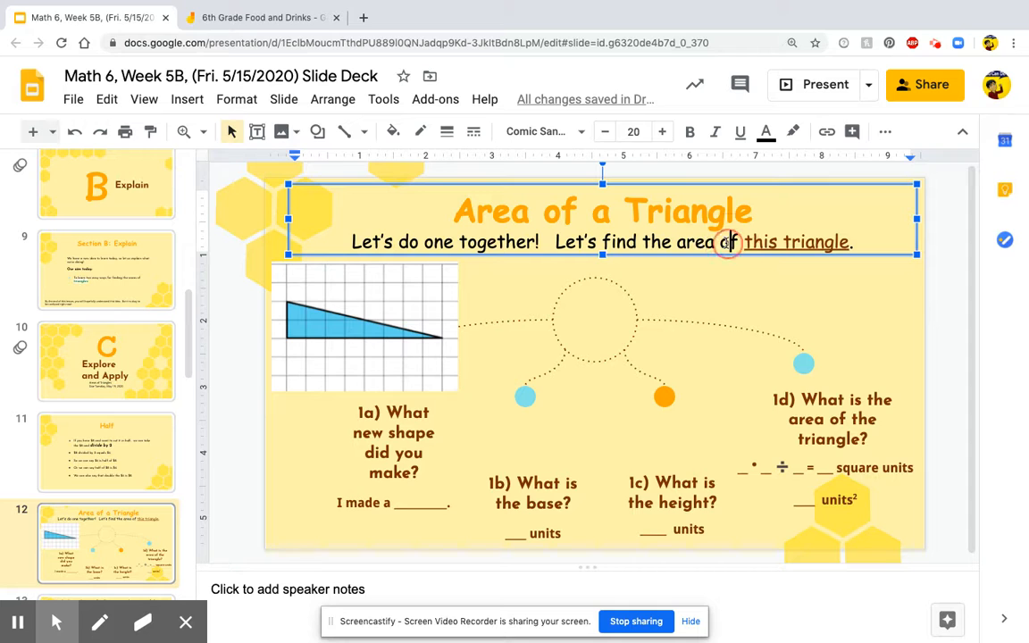
{"action": "left_click", "coordinate": [364, 325]}
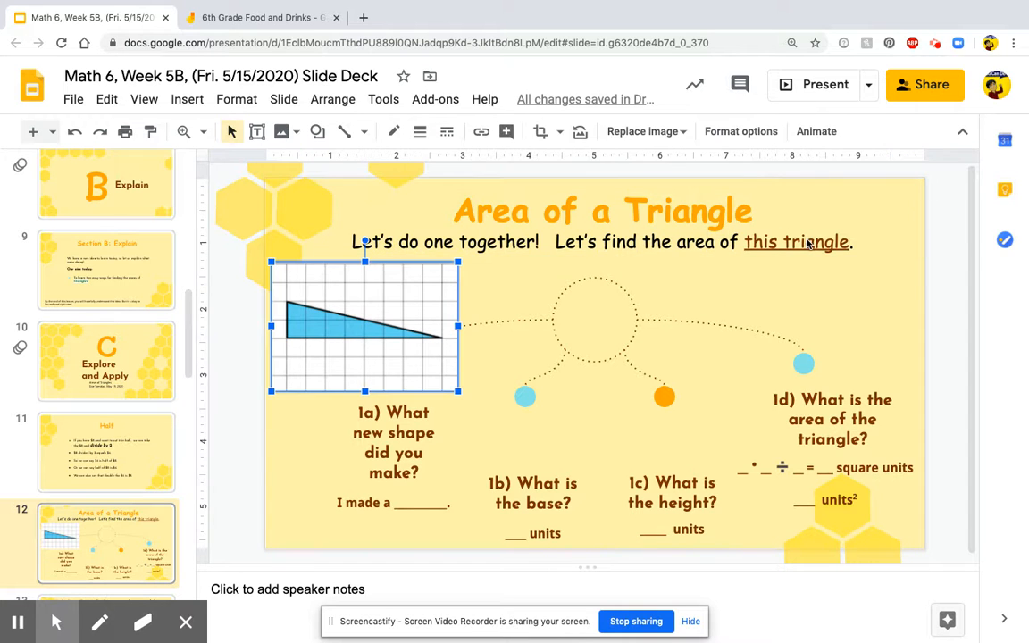
{"action": "left_click", "coordinate": [796, 242]}
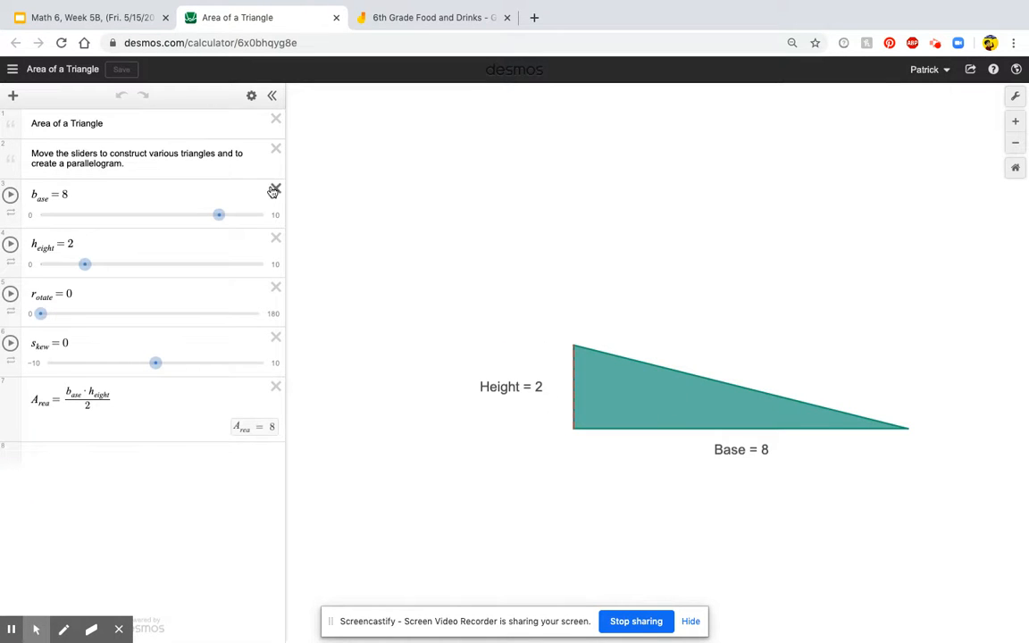
Turn on the Desmos background grid, zoom the graph out, and go back to the slide deck.
{"action": "left_click", "coordinate": [89, 18]}
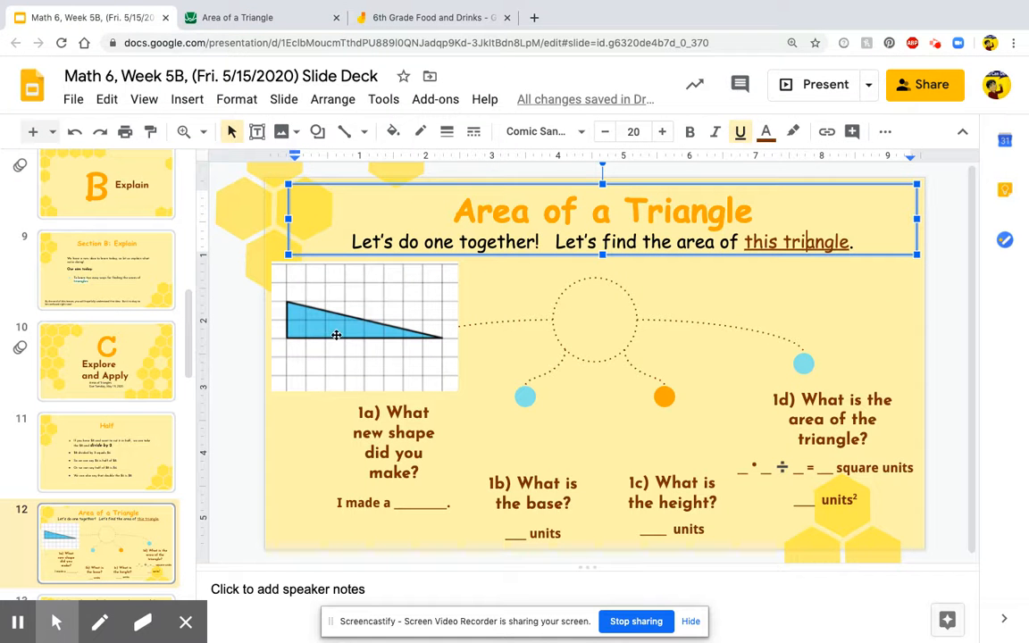
{"action": "left_click", "coordinate": [259, 18]}
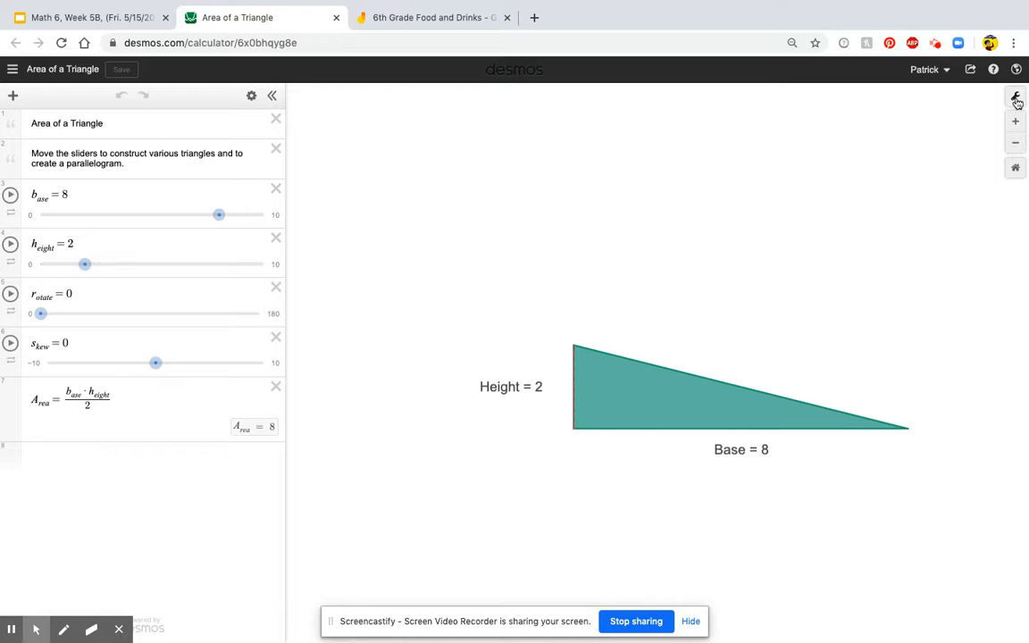
{"action": "left_click", "coordinate": [1014, 98]}
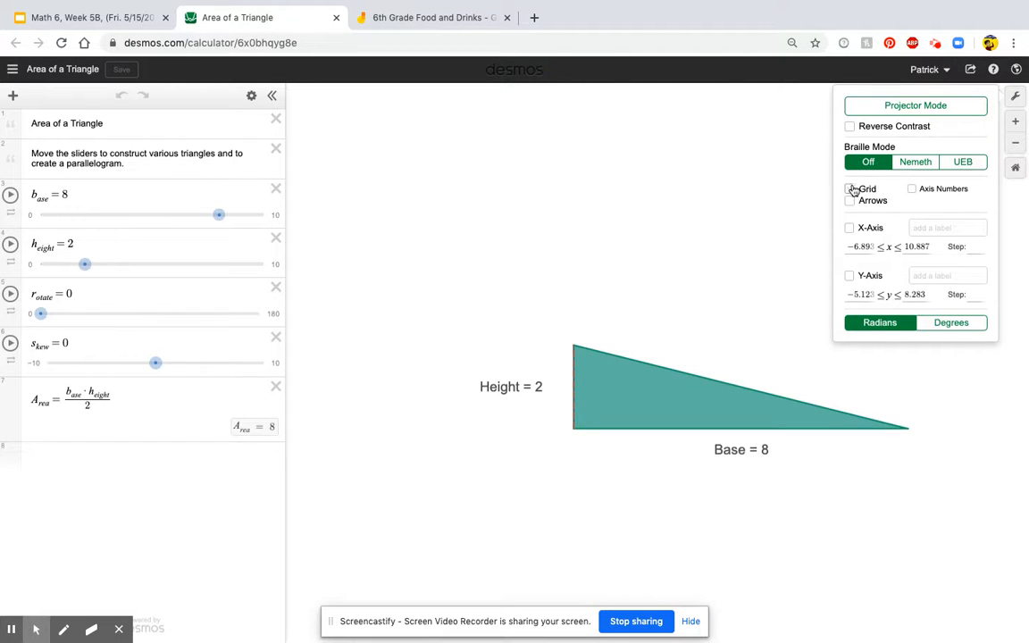
{"action": "left_click", "coordinate": [850, 189]}
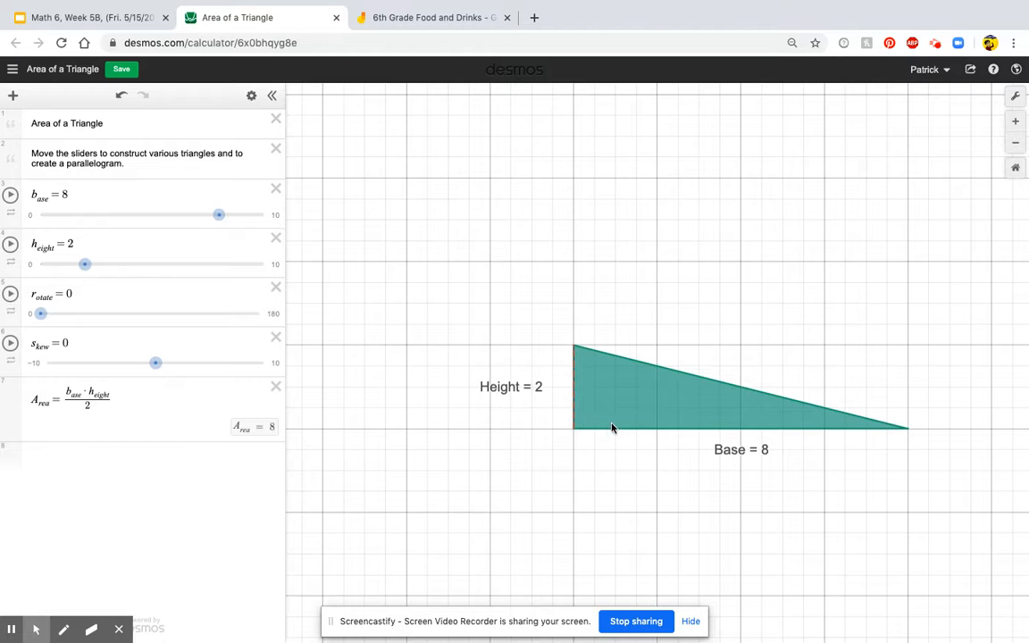
{"action": "mouse_move", "coordinate": [736, 428]}
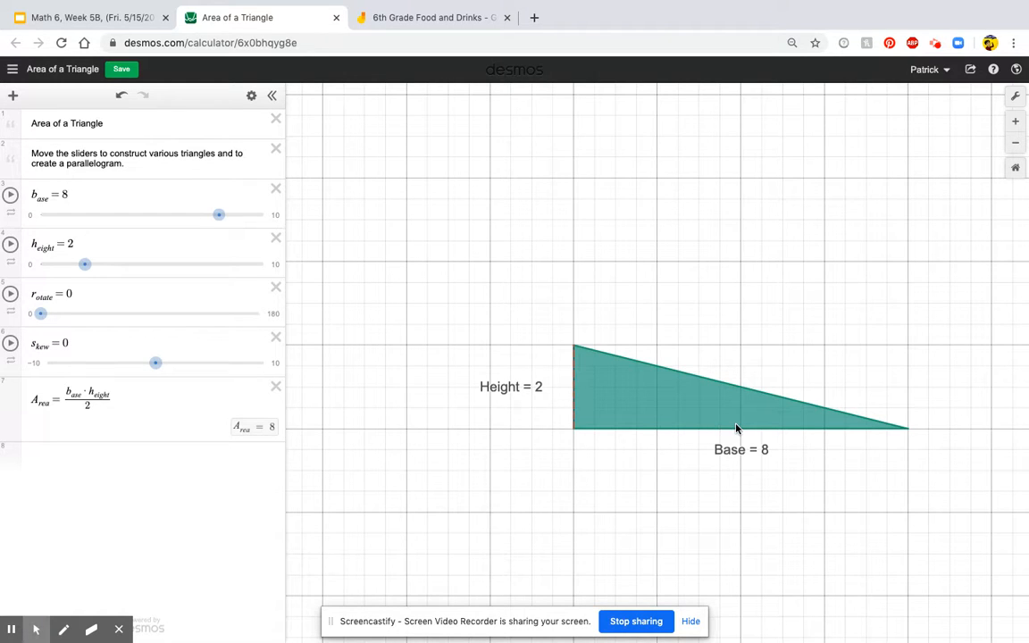
{"action": "mouse_move", "coordinate": [846, 422]}
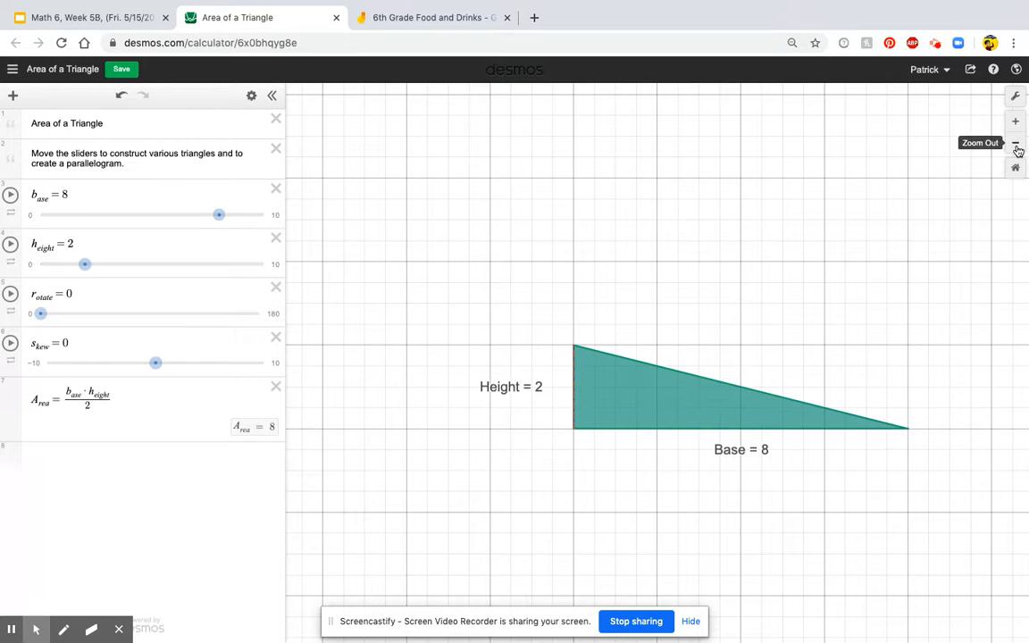
{"action": "left_click", "coordinate": [1014, 145]}
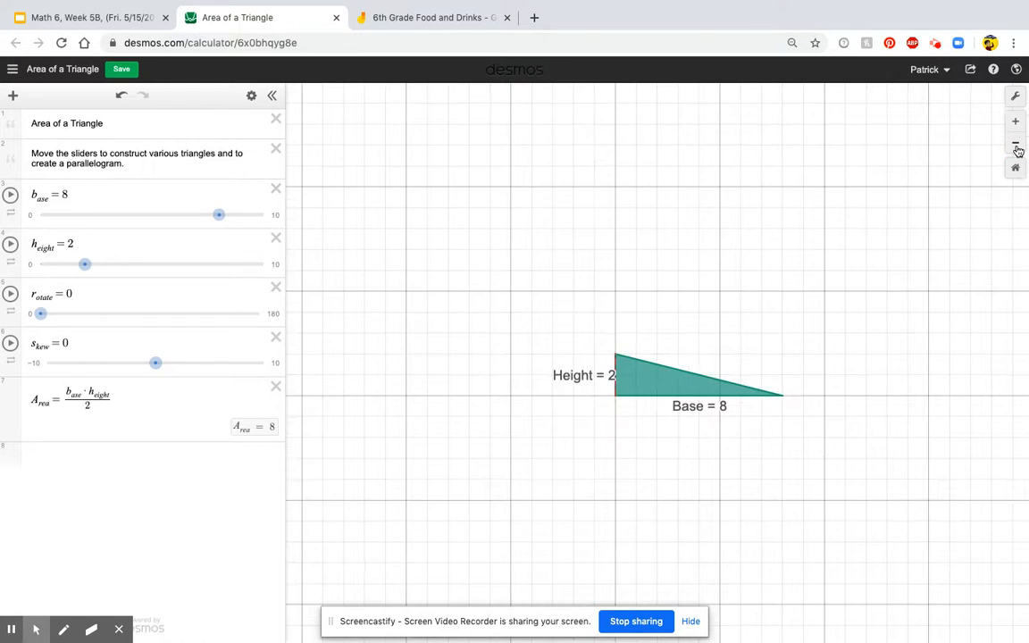
{"action": "mouse_move", "coordinate": [736, 383]}
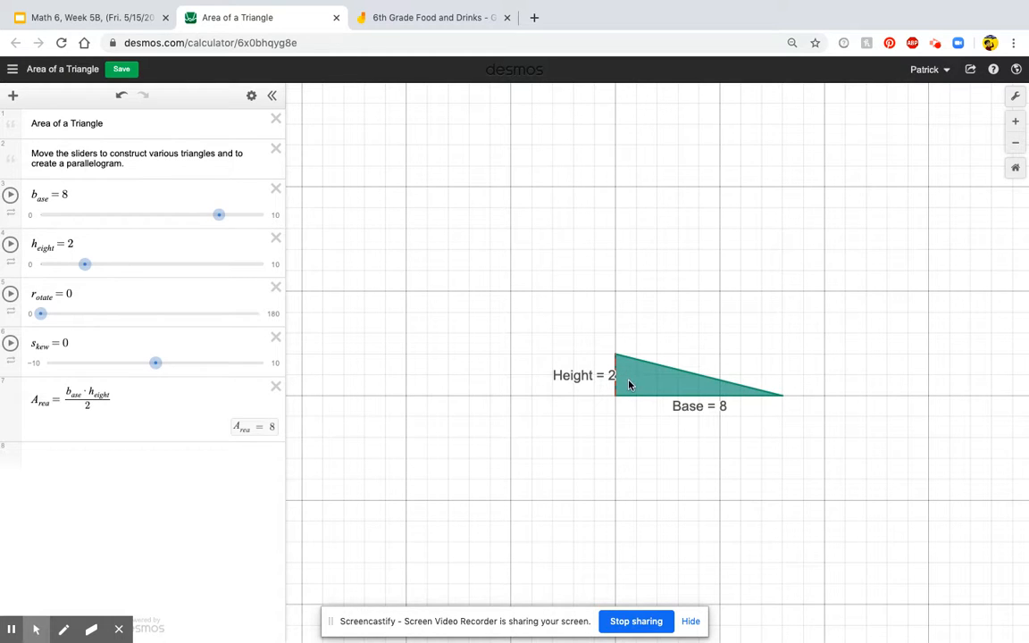
{"action": "mouse_move", "coordinate": [622, 370]}
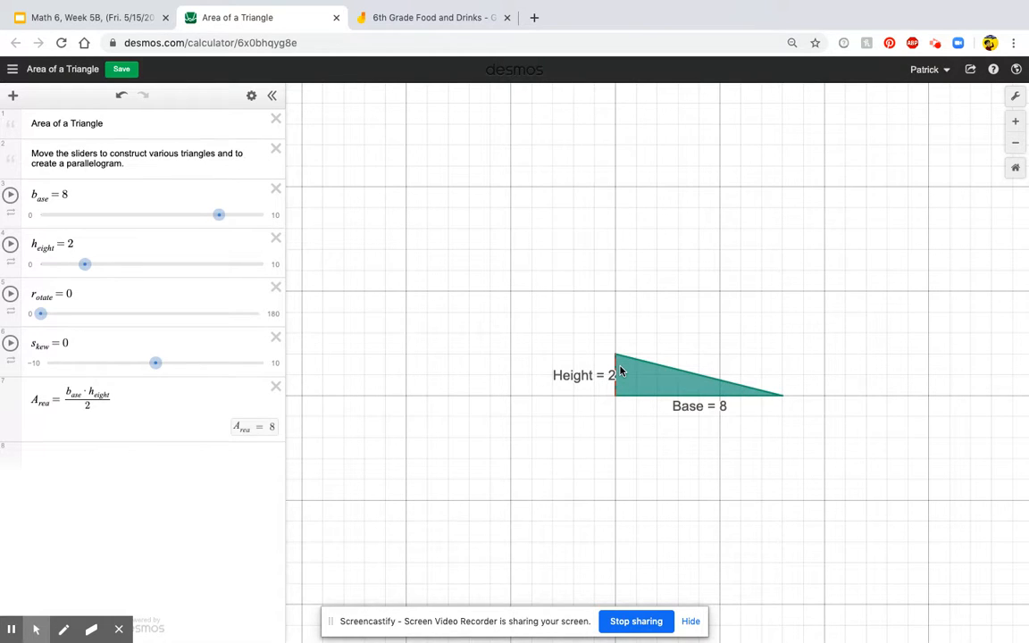
{"action": "mouse_move", "coordinate": [761, 400]}
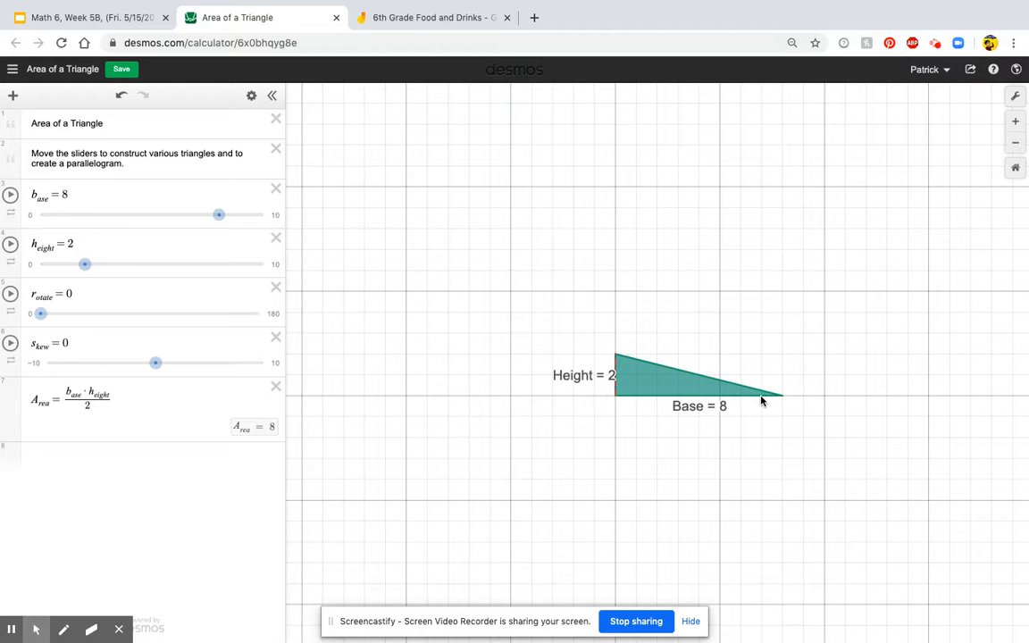
{"action": "left_click", "coordinate": [80, 18]}
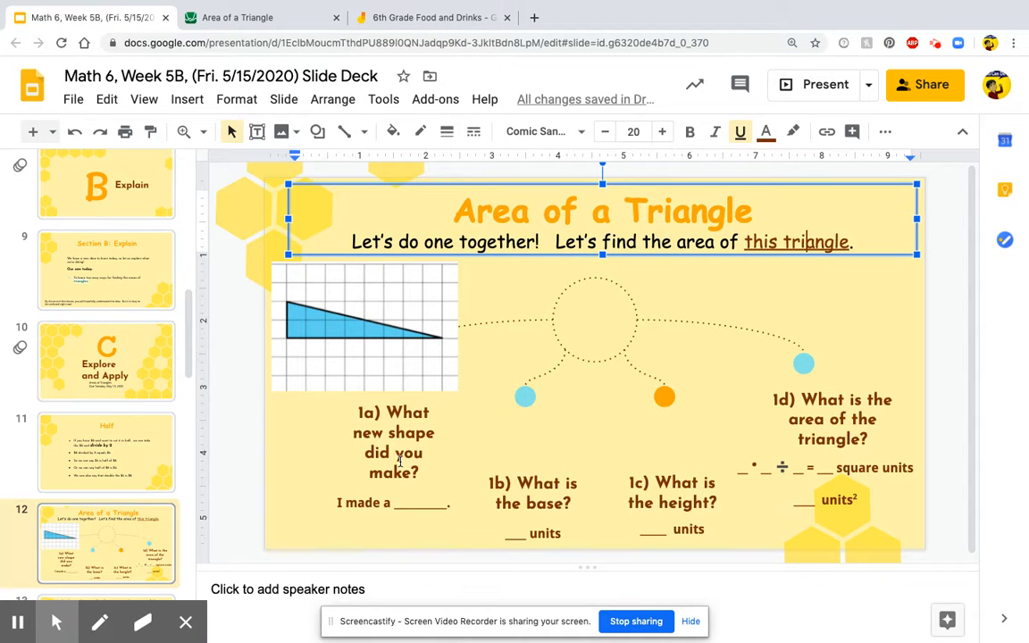
Rotate the triangle copy to 180 degrees in Desmos so the two triangles form a rectangle.
{"action": "left_click", "coordinate": [393, 443]}
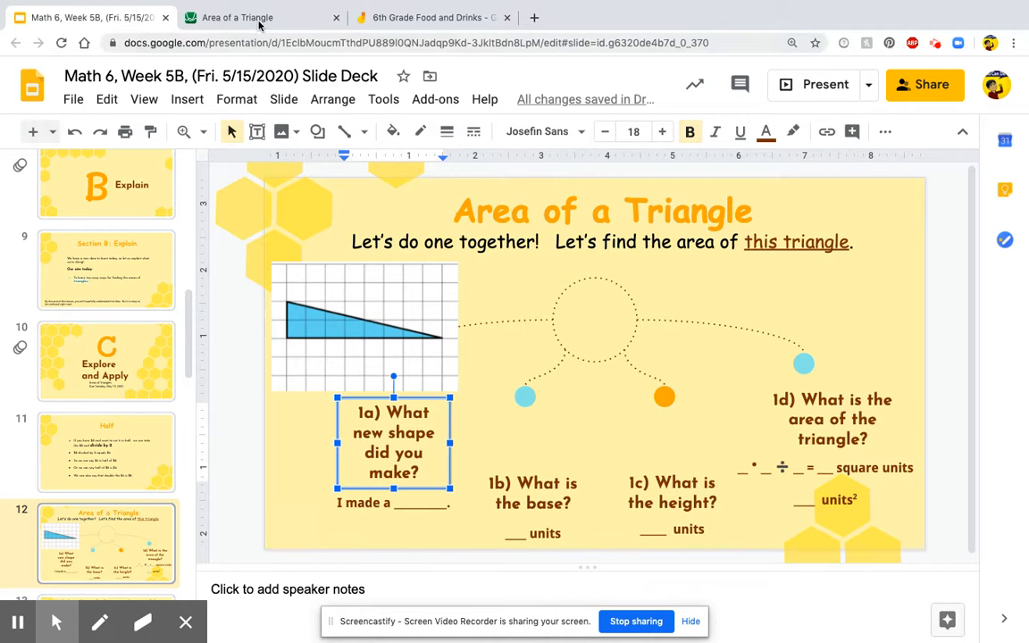
{"action": "left_click", "coordinate": [235, 18]}
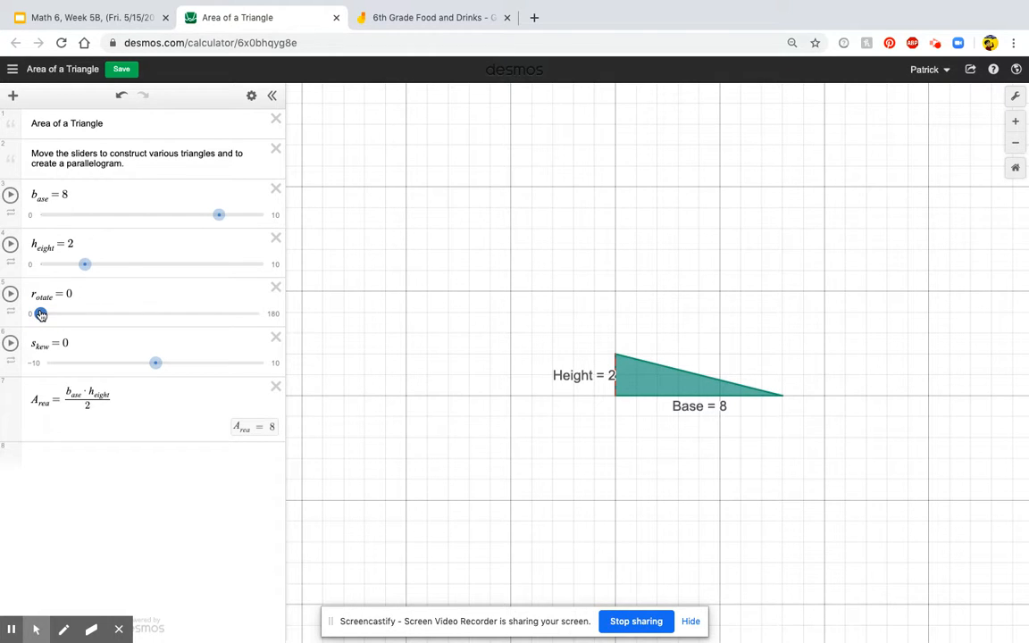
{"action": "left_click_drag", "start_coordinate": [40, 314], "coordinate": [69, 314]}
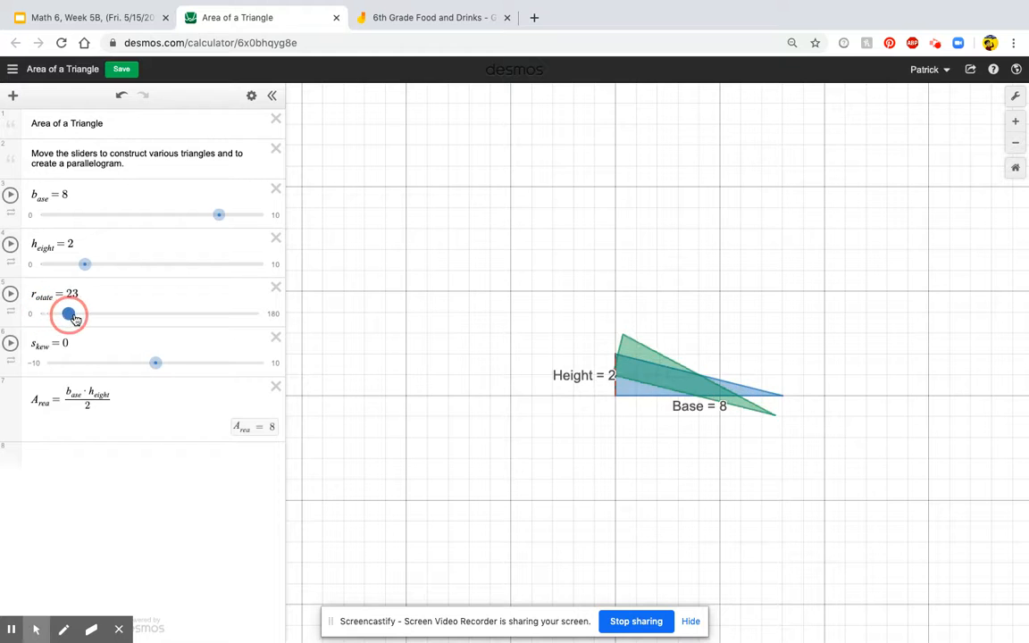
{"action": "left_click_drag", "start_coordinate": [69, 314], "coordinate": [186, 314]}
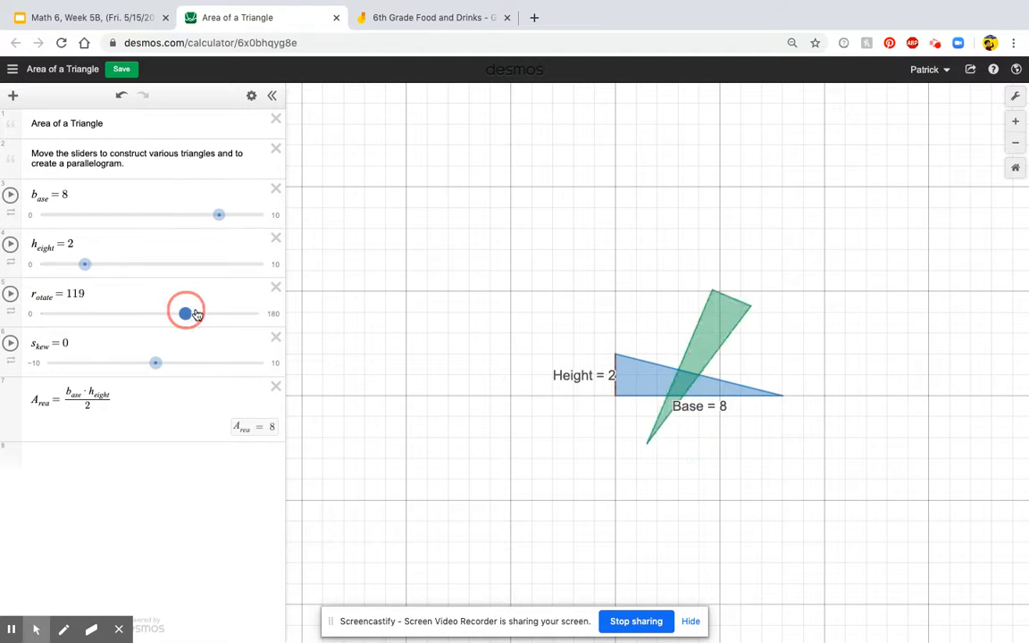
{"action": "left_click_drag", "start_coordinate": [186, 312], "coordinate": [259, 313]}
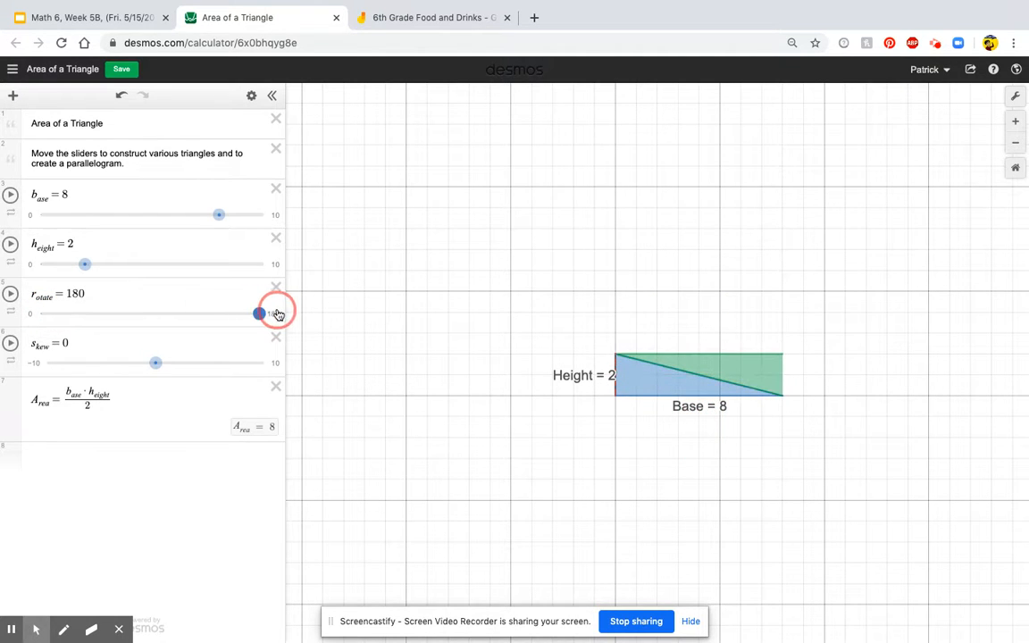
{"action": "left_click_drag", "start_coordinate": [259, 315], "coordinate": [39, 314]}
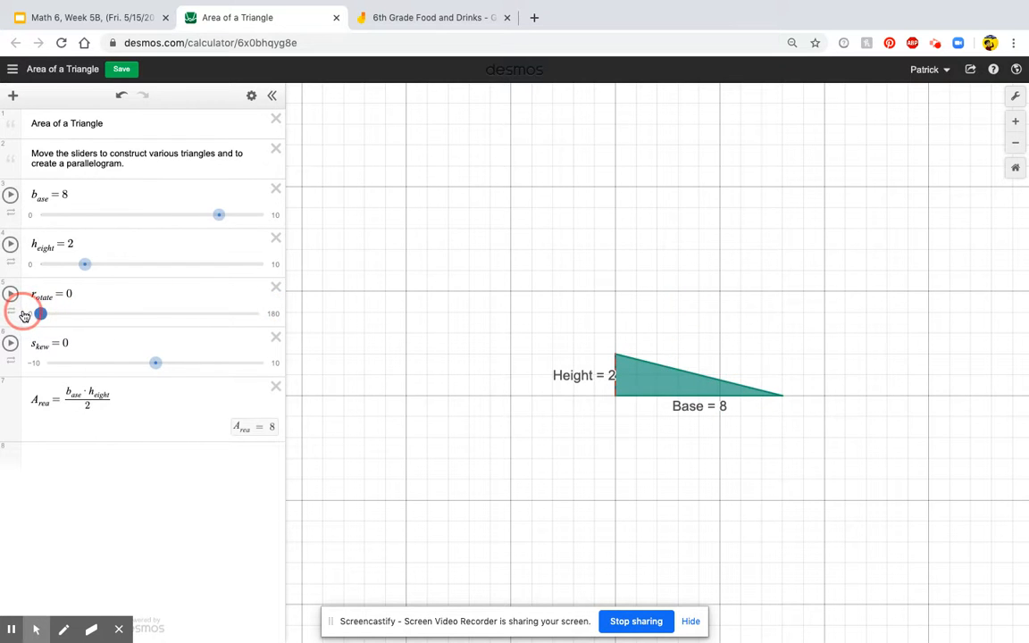
{"action": "left_click_drag", "start_coordinate": [39, 312], "coordinate": [218, 312]}
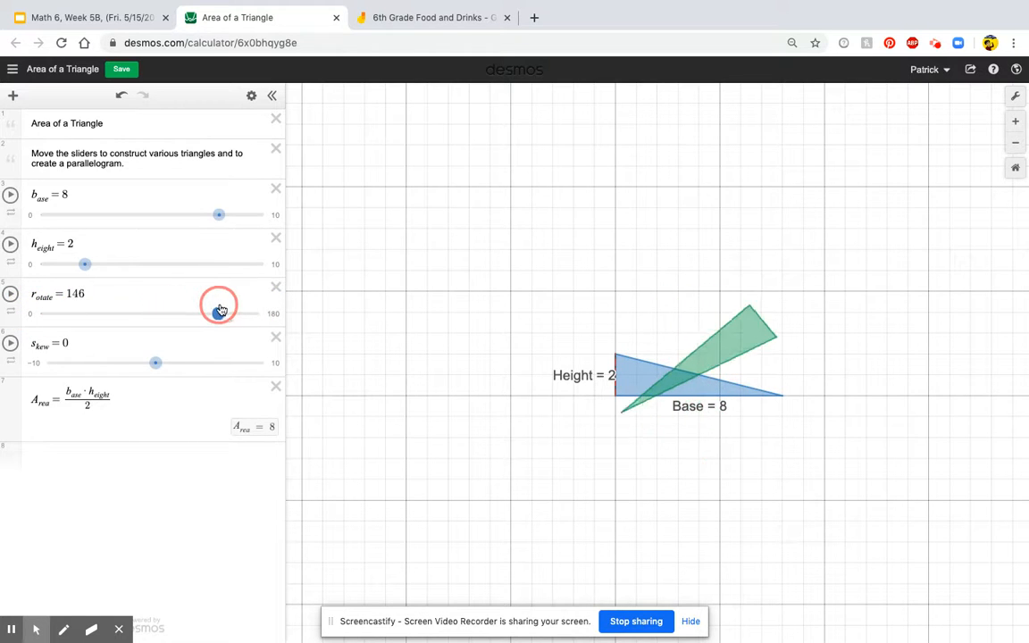
{"action": "left_click_drag", "start_coordinate": [218, 314], "coordinate": [259, 314]}
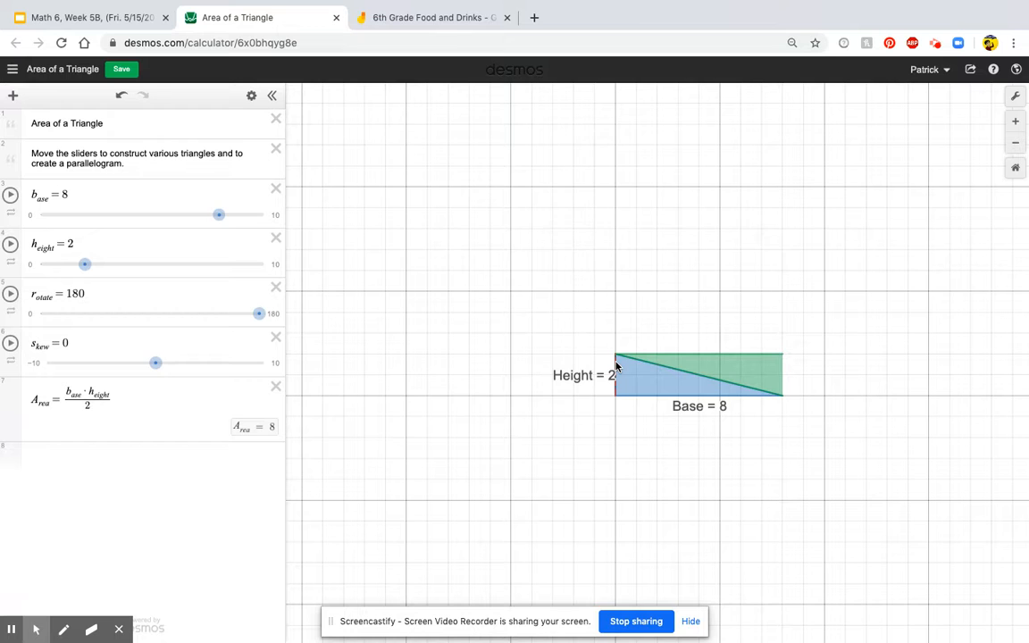
Answer 1a with 'rectangle' and check the base in Desmos.
{"action": "left_click", "coordinate": [90, 18]}
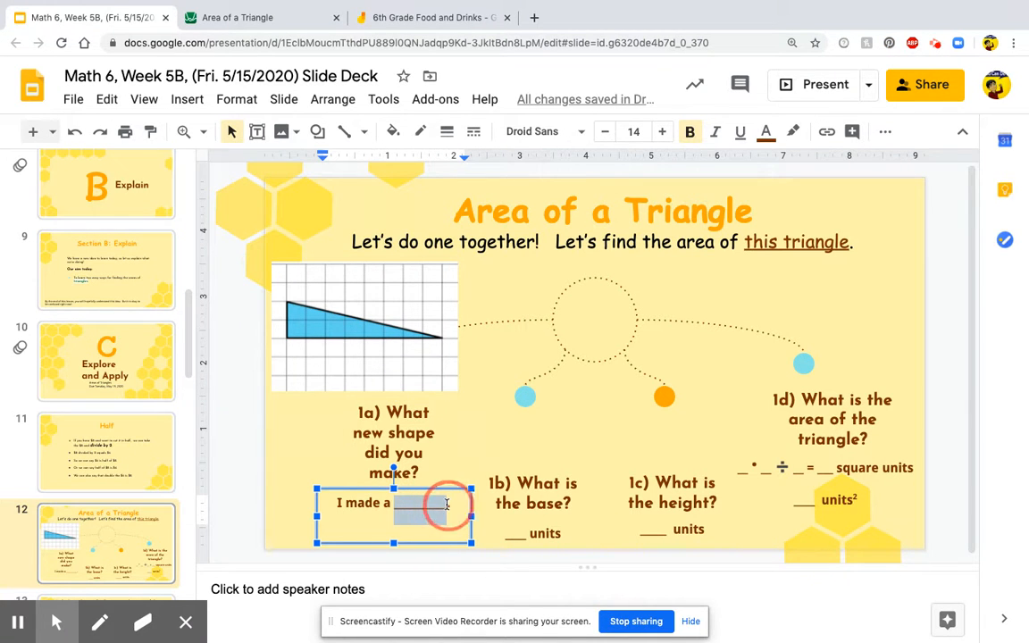
{"action": "type", "text": "rectangle"}
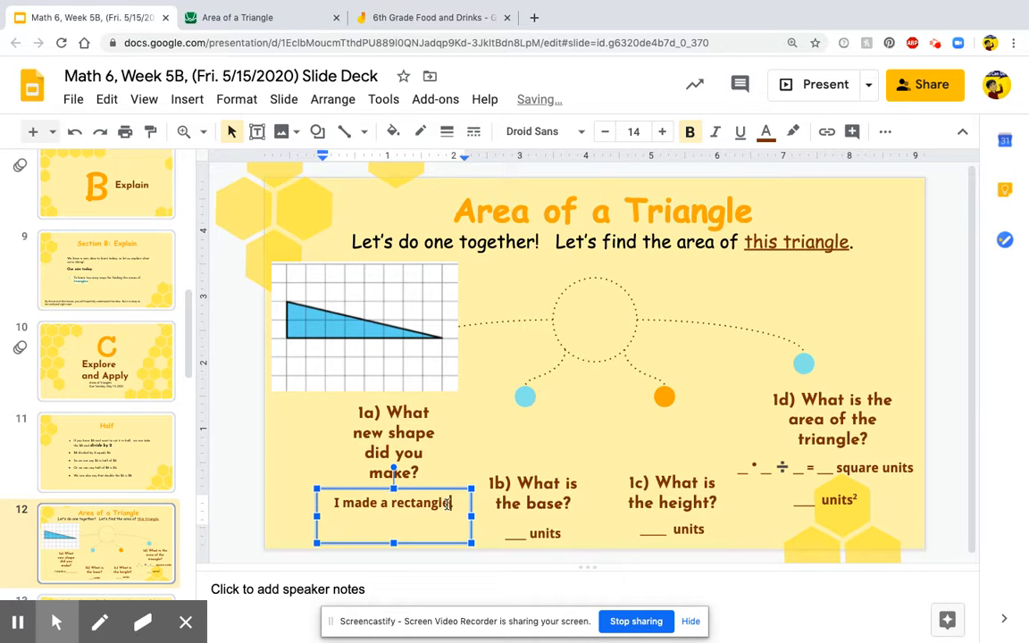
{"action": "left_click", "coordinate": [539, 447]}
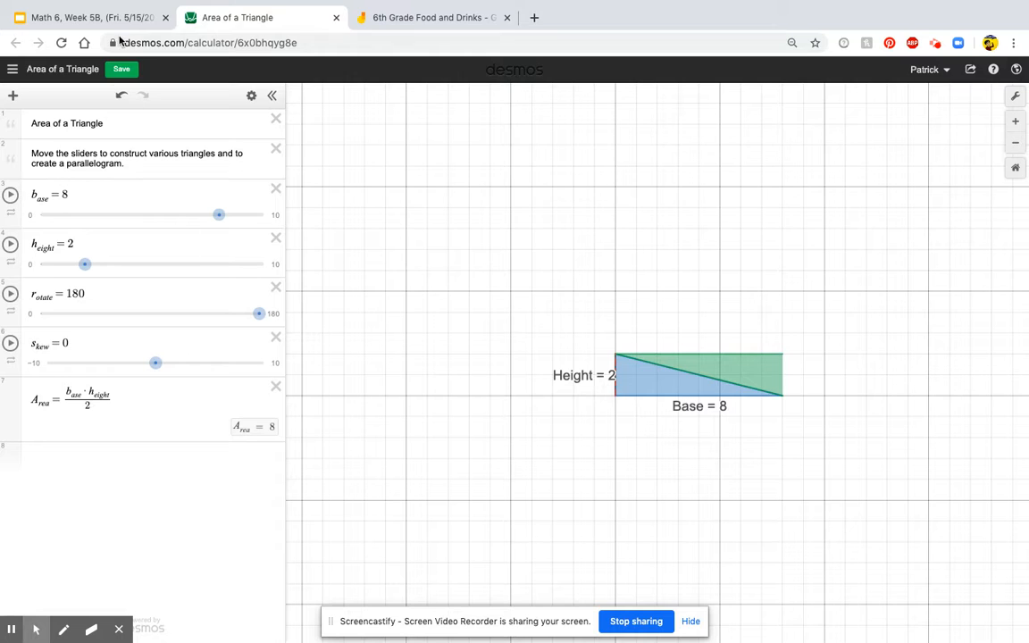
Fill the 1b base blank with 8 units.
{"action": "left_click", "coordinate": [89, 18]}
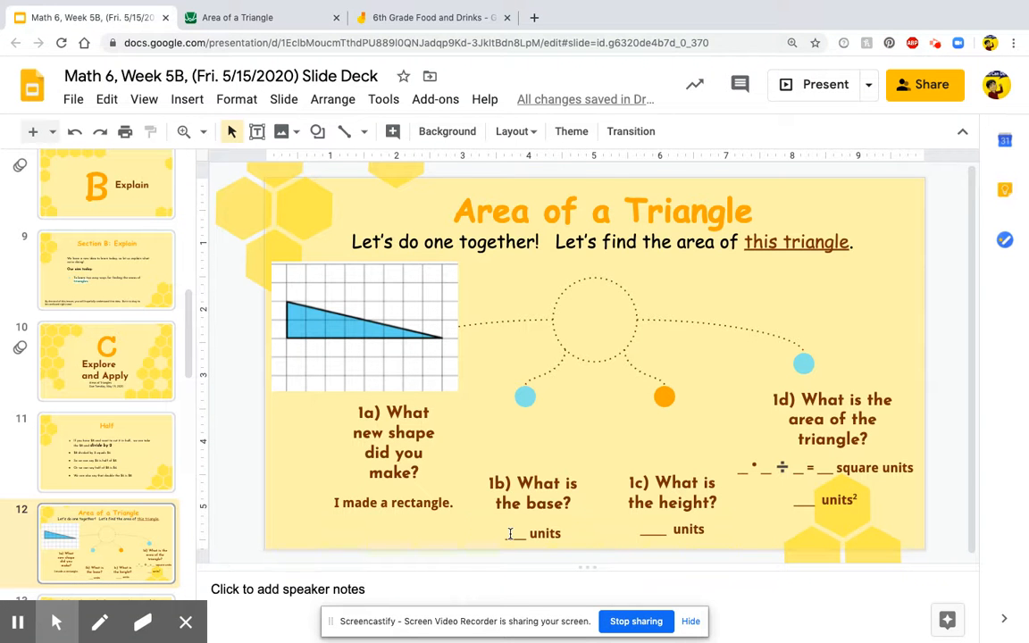
{"action": "type", "text": "8"}
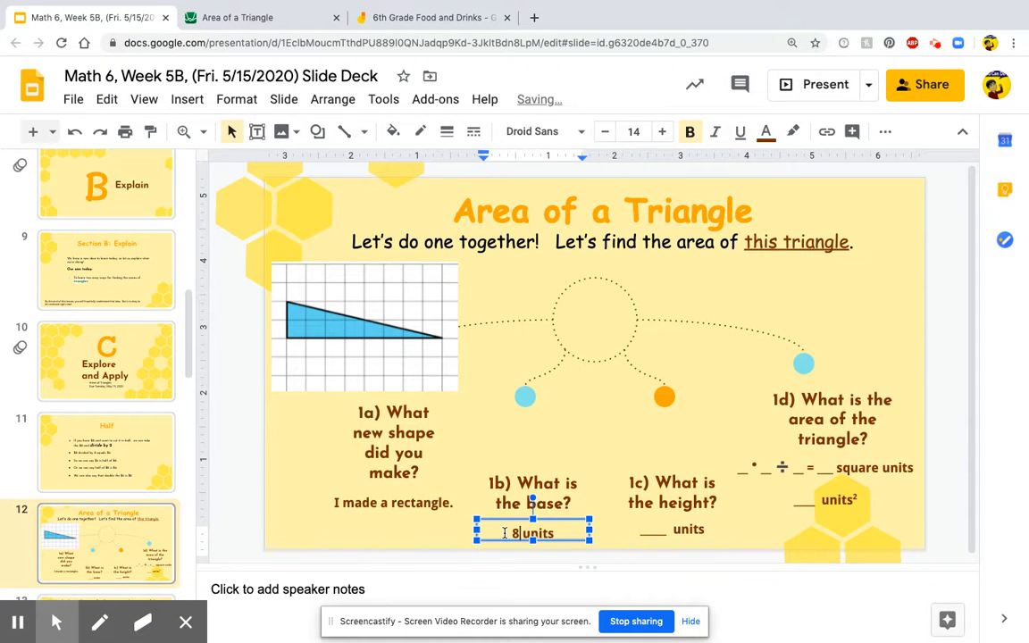
{"action": "left_click", "coordinate": [586, 438]}
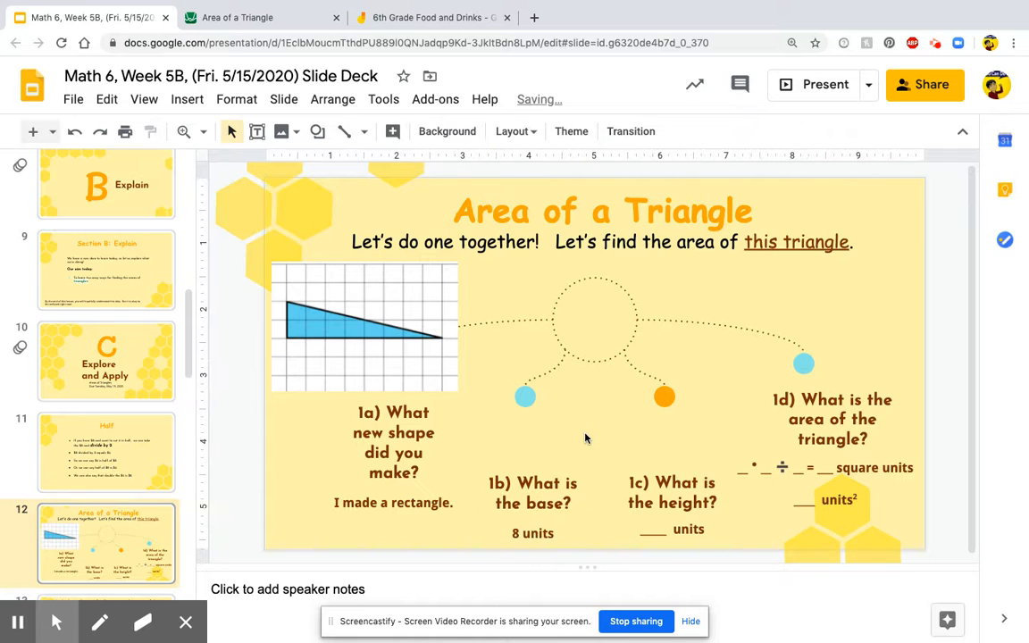
Check the height in Desmos and fill the 1c height blank with 2 units.
{"action": "left_click", "coordinate": [259, 18]}
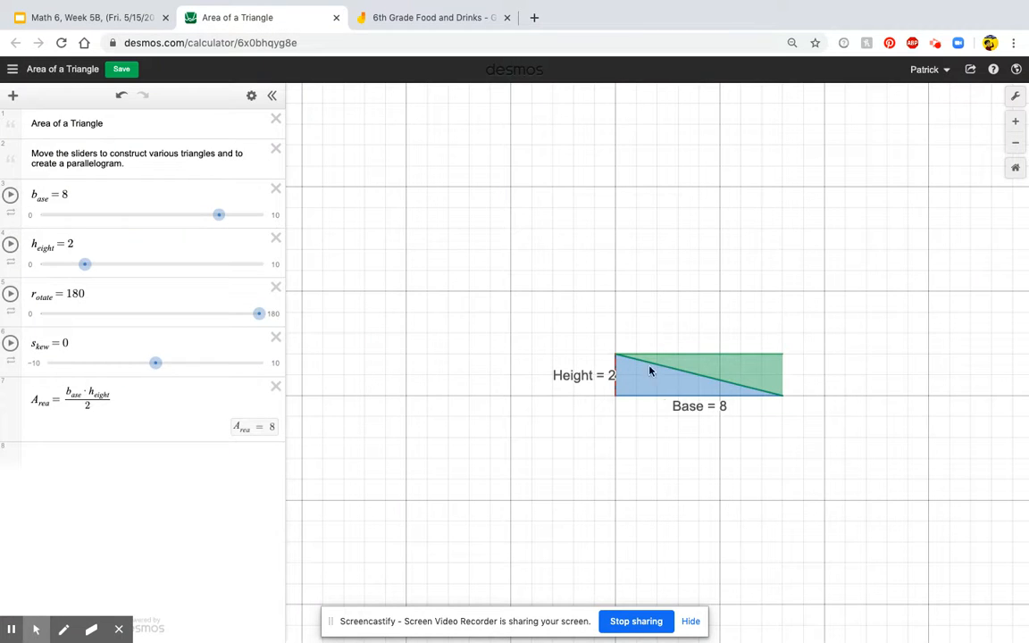
{"action": "mouse_move", "coordinate": [627, 369]}
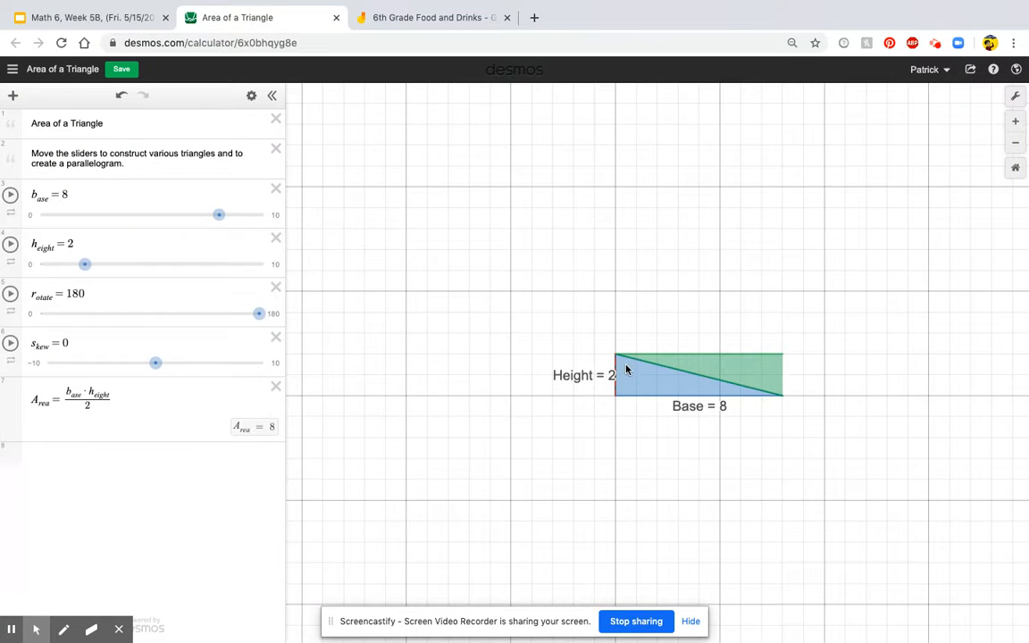
{"action": "left_click", "coordinate": [89, 18]}
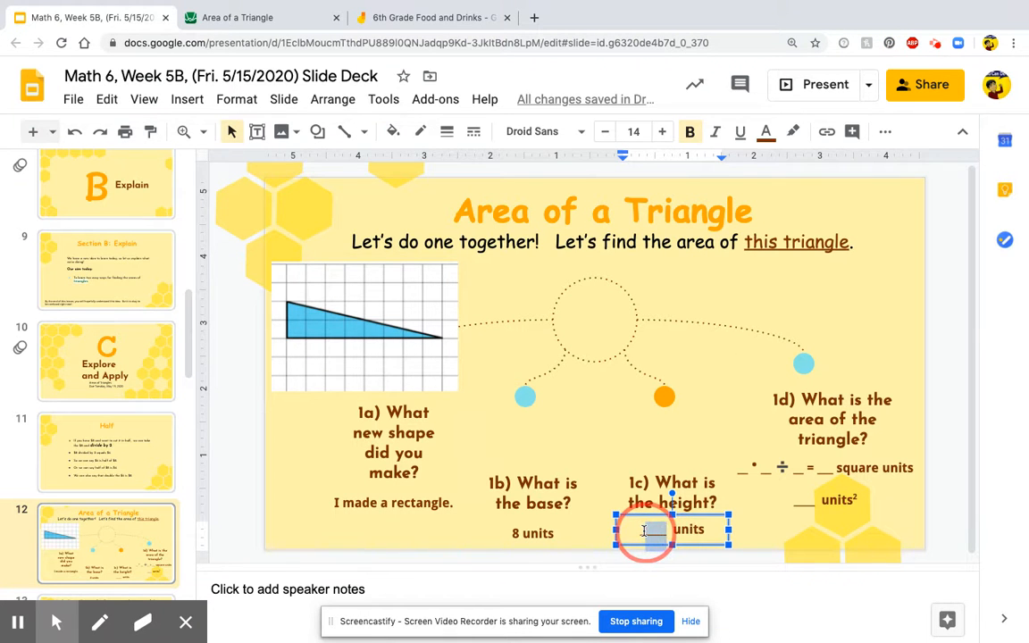
{"action": "type", "text": "2"}
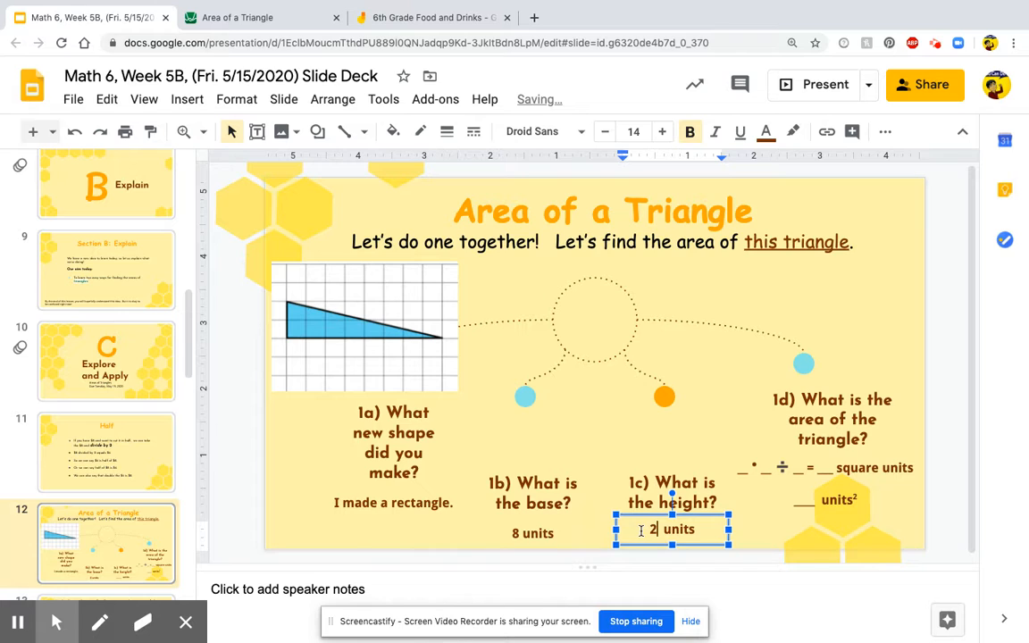
{"action": "left_click", "coordinate": [702, 450]}
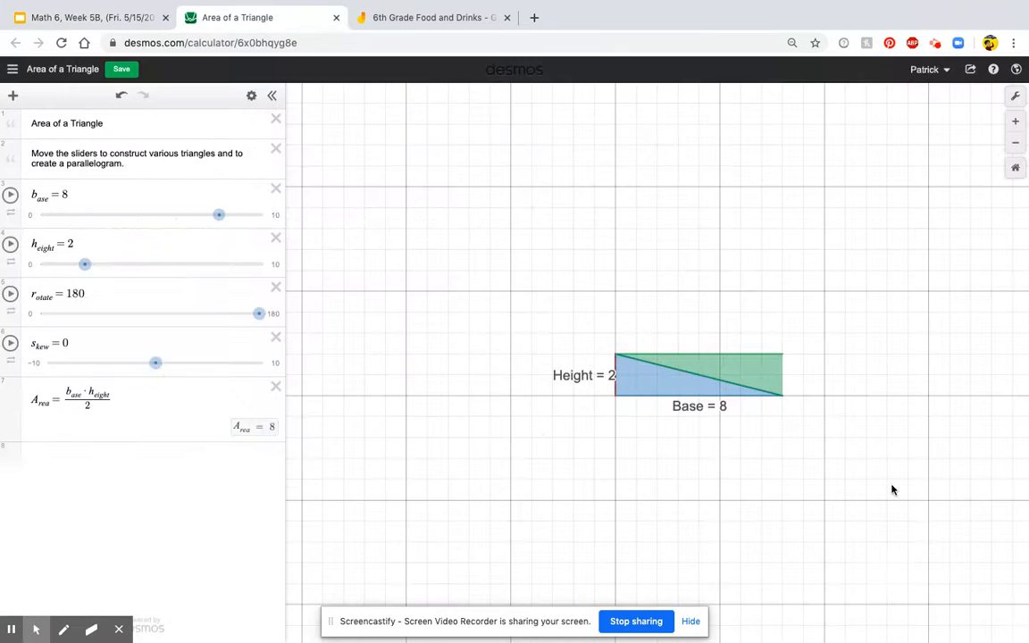
{"action": "mouse_move", "coordinate": [740, 375]}
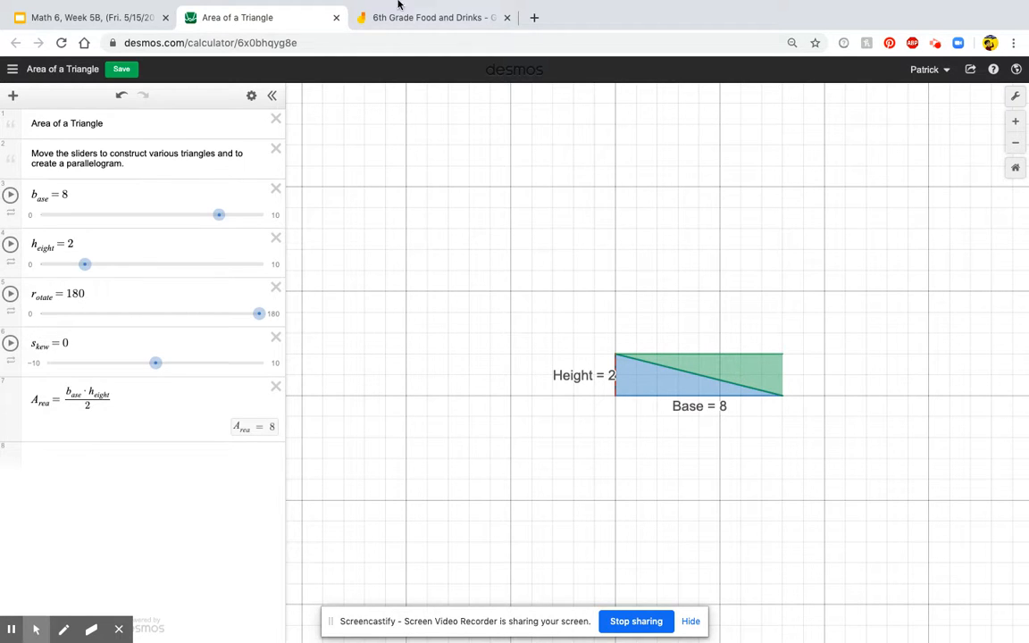
Enter base 8 and height 2 in the first two blanks of the 1d area equation.
{"action": "left_click", "coordinate": [90, 18]}
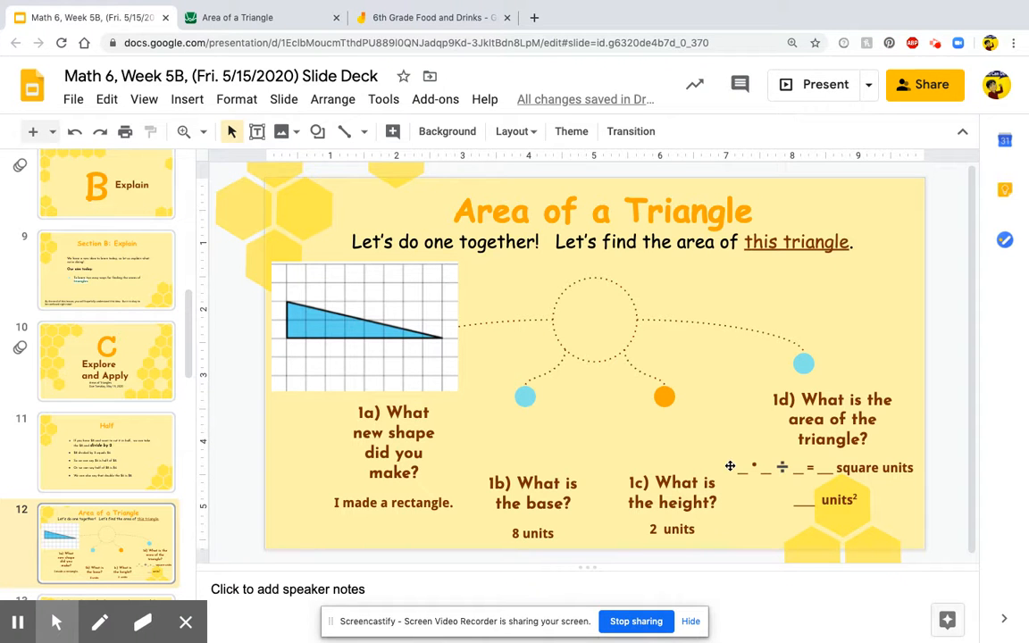
{"action": "left_click", "coordinate": [822, 468]}
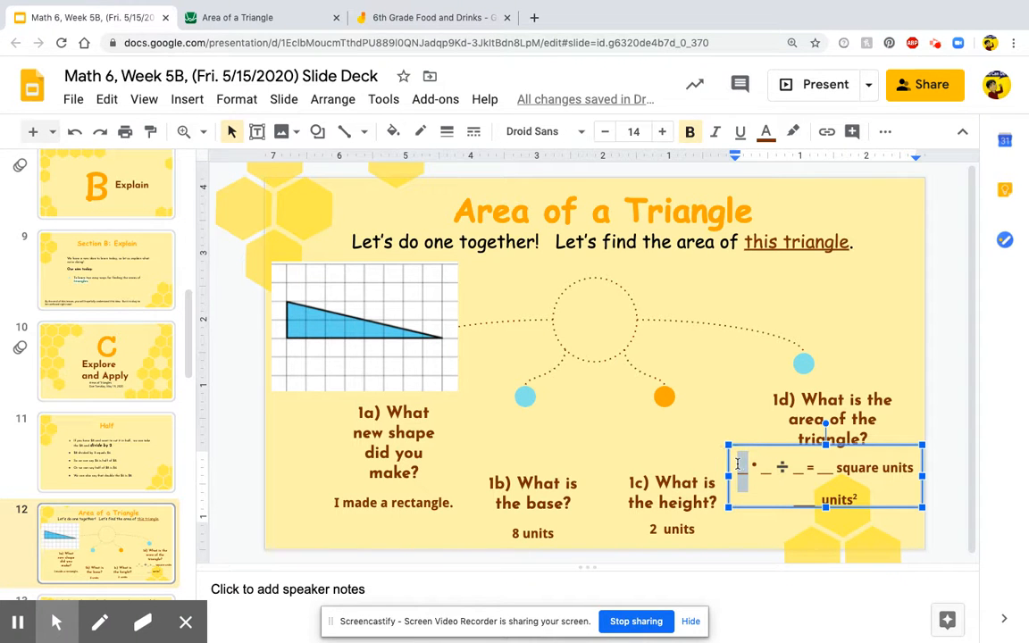
{"action": "type", "text": "8"}
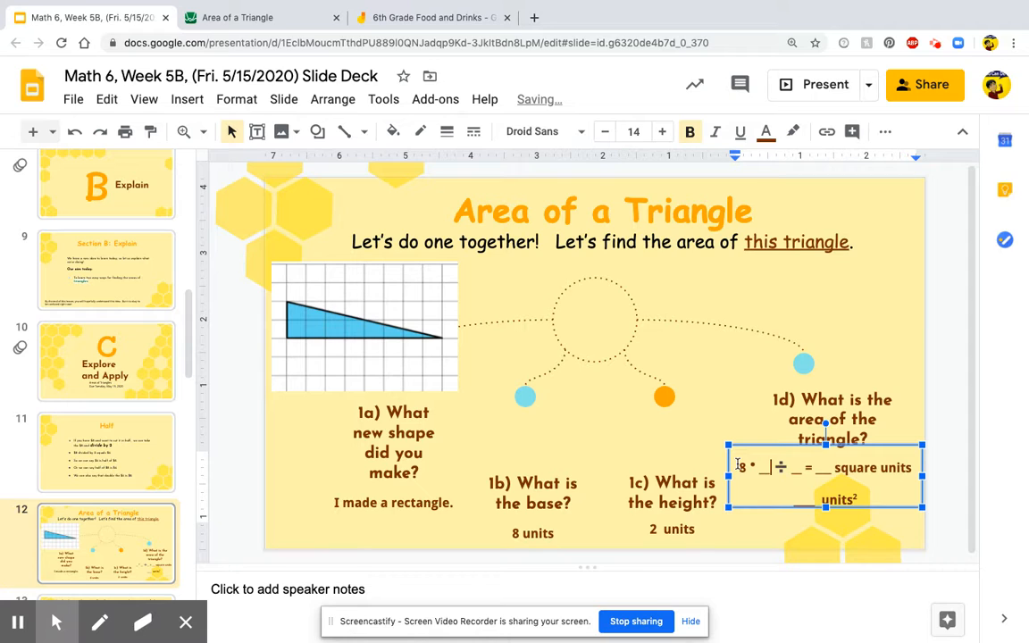
{"action": "type", "text": "2"}
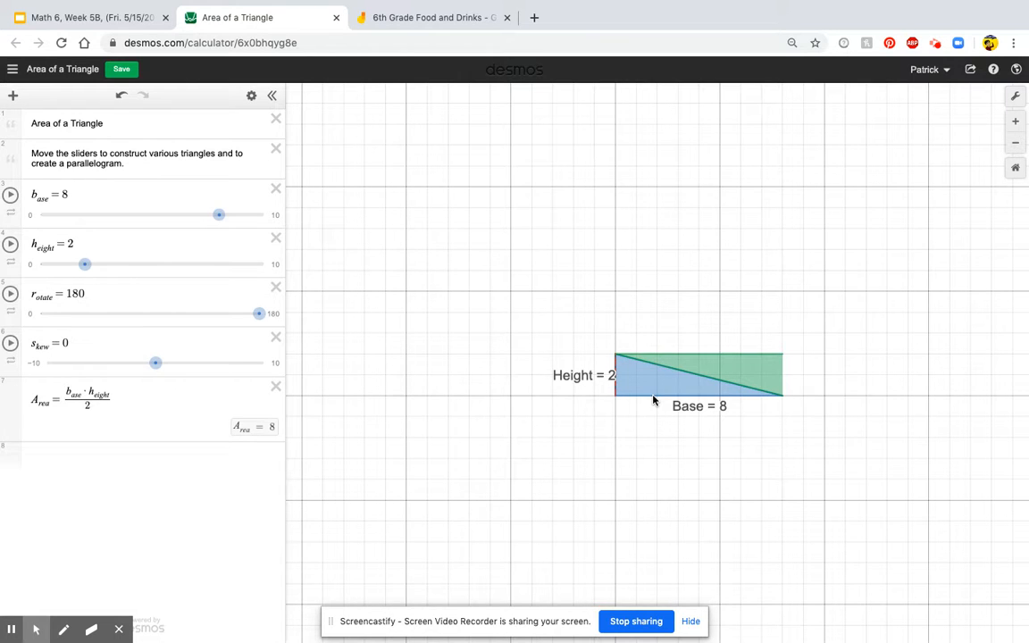
{"action": "mouse_move", "coordinate": [839, 386]}
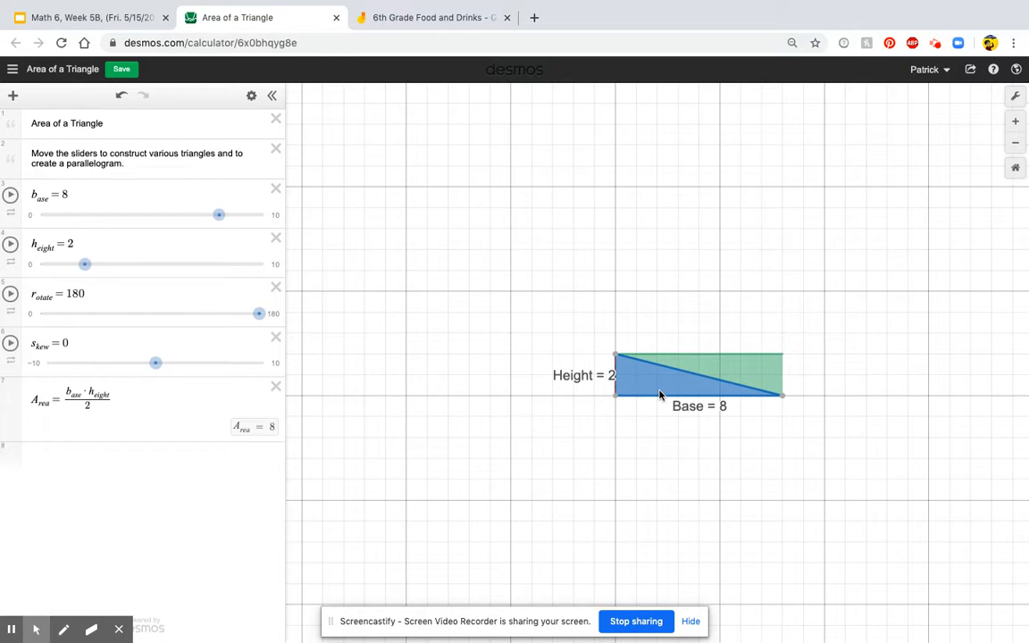
Finish 1d so it reads 8 * 2 ÷ 2 = 8 square units with 8 units² below.
{"action": "left_click", "coordinate": [85, 18]}
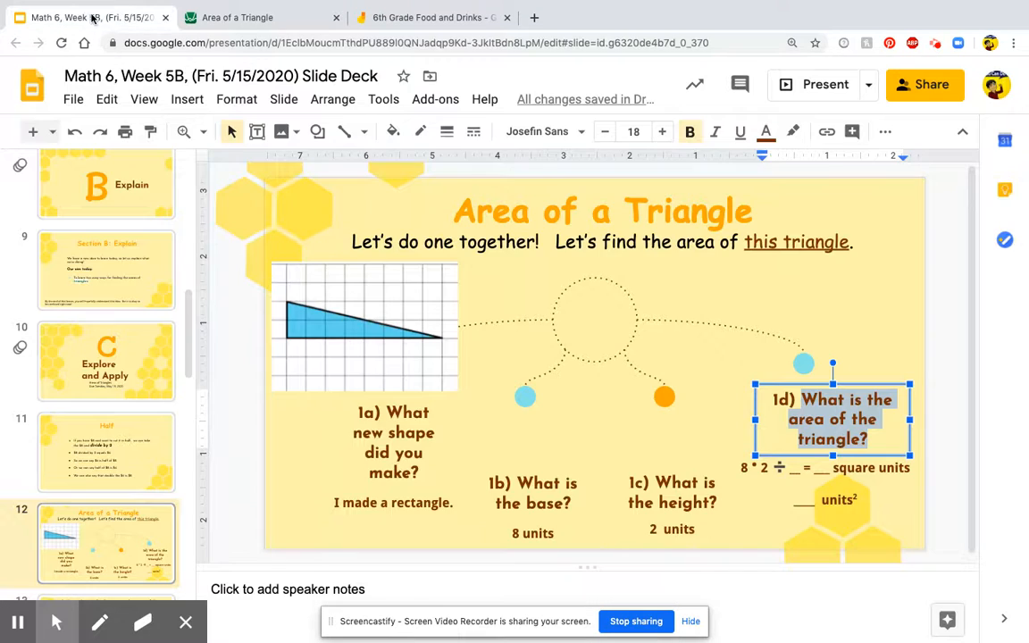
{"action": "left_click", "coordinate": [790, 468]}
{"action": "type", "text": "2"}
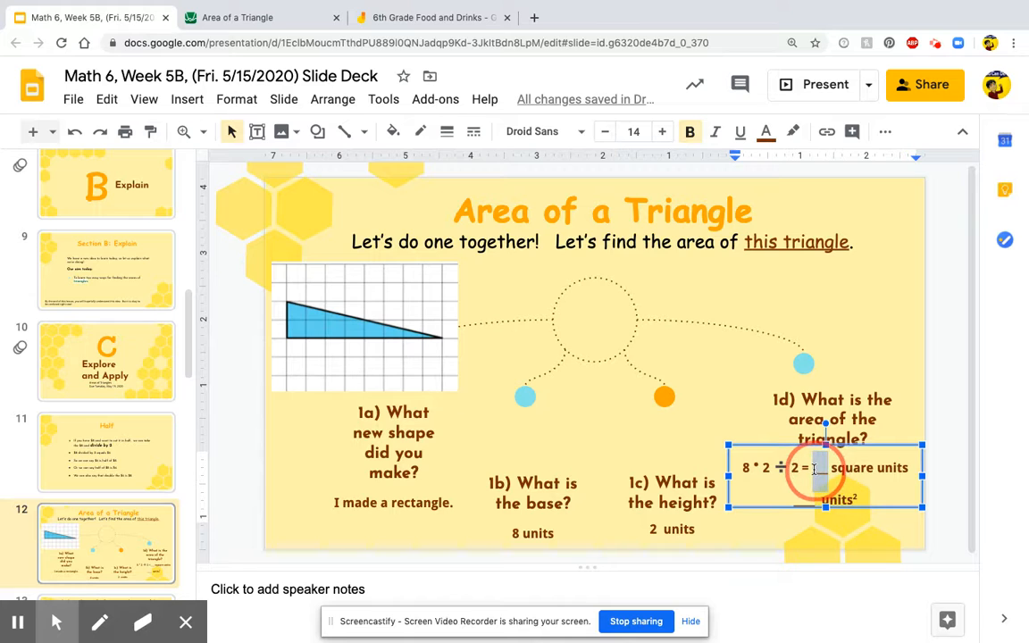
{"action": "type", "text": "8"}
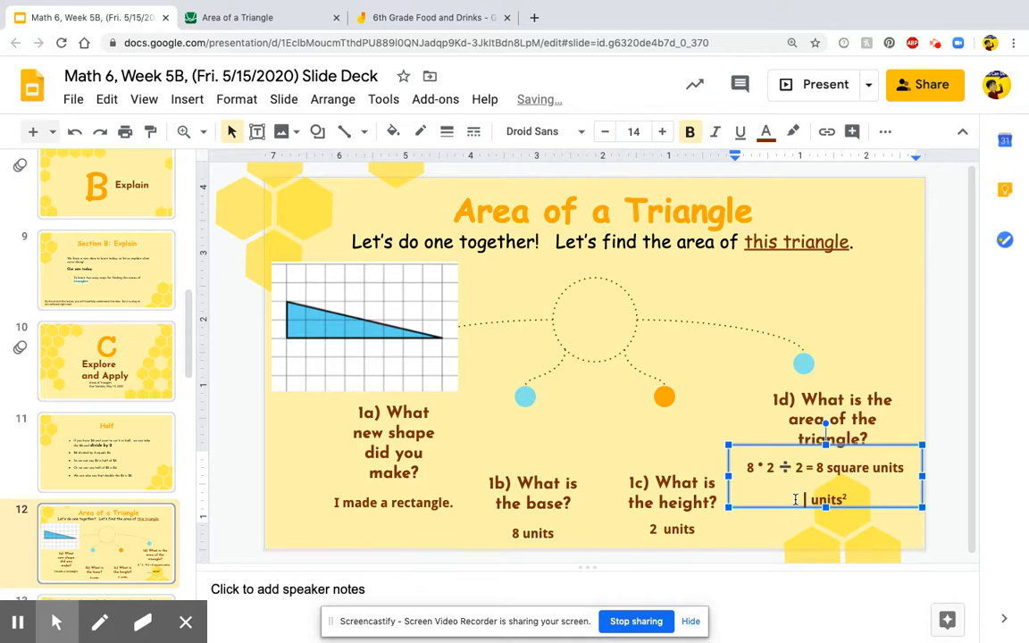
{"action": "left_click", "coordinate": [747, 409]}
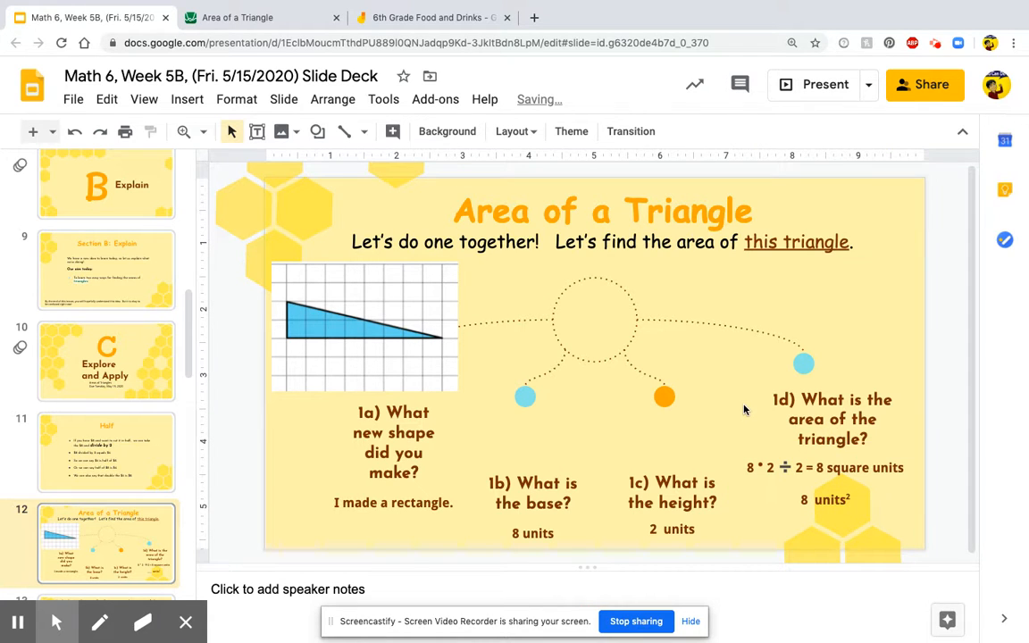